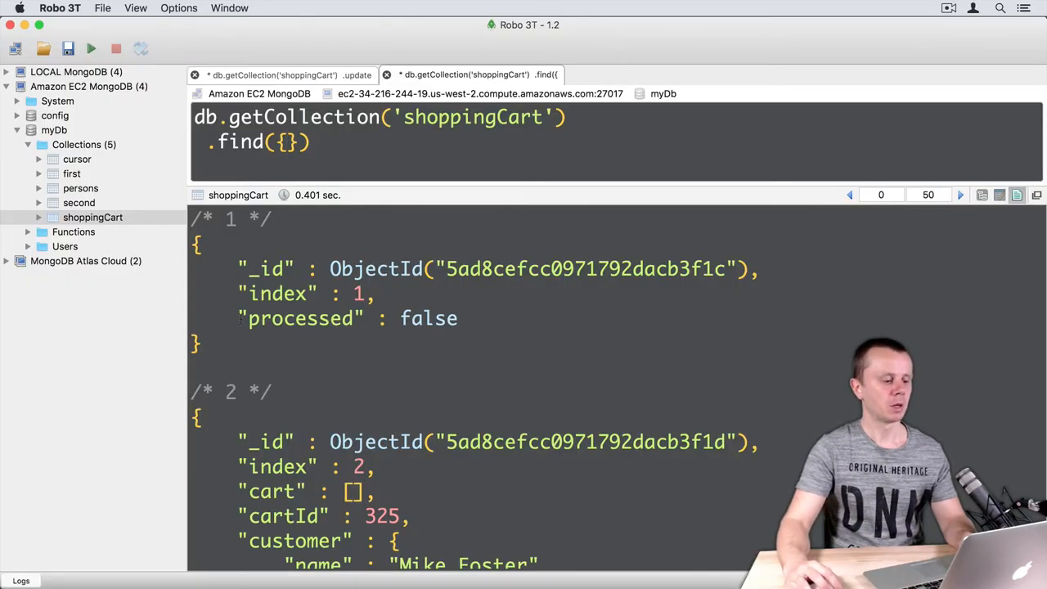
Step: Replace the cartId: 325 filter with cart: {$exists: false} in the updateMany query
{"action": "scroll", "scroll_direction": "down", "scroll_amount": 3}
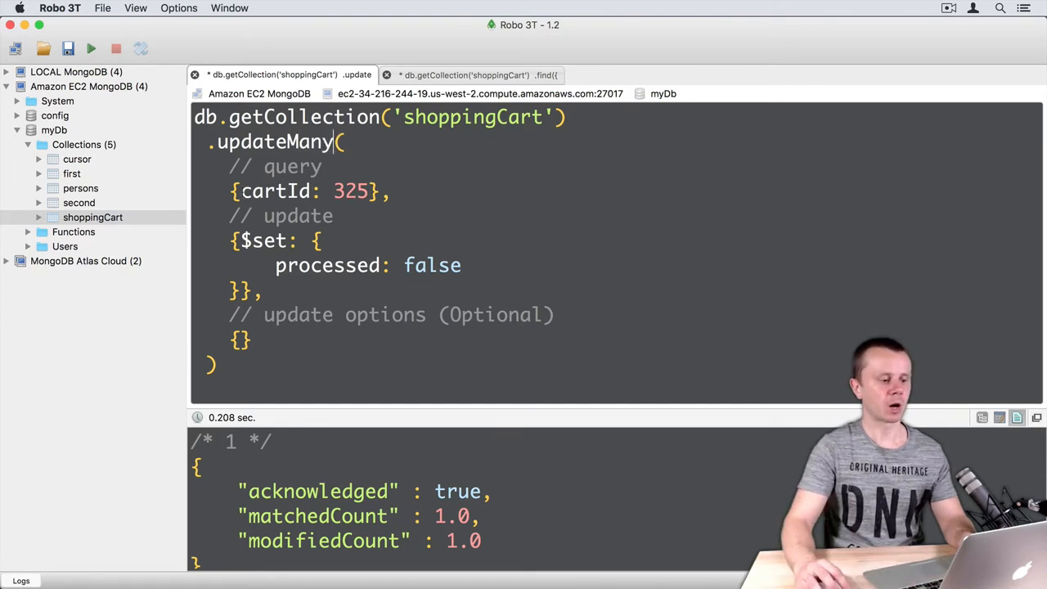
{"action": "double_click", "coordinate": [278, 190]}
{"action": "type", "text": "{"}
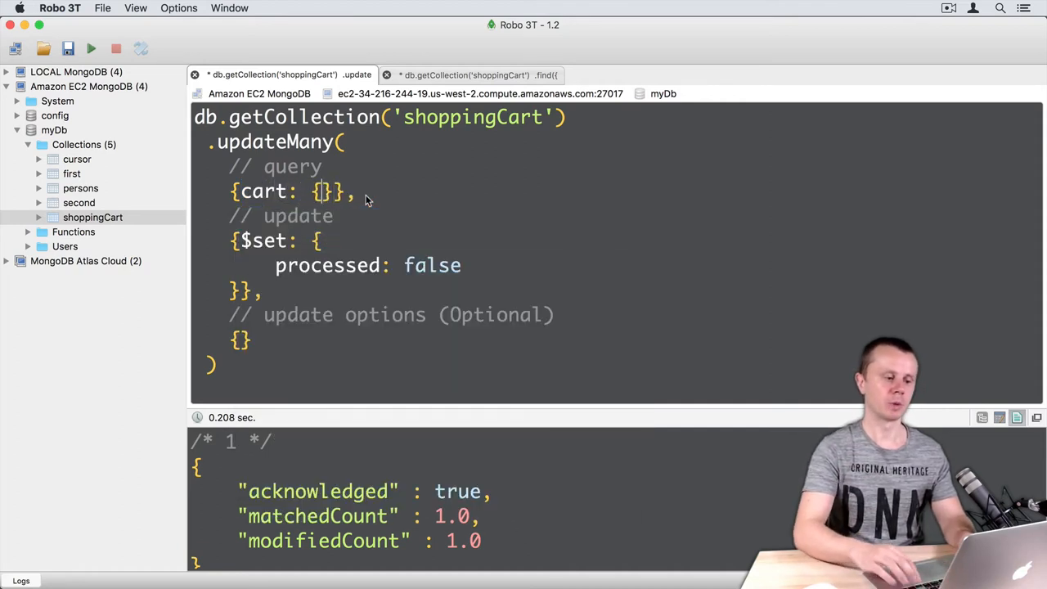
{"action": "type", "text": "$exists: false"}
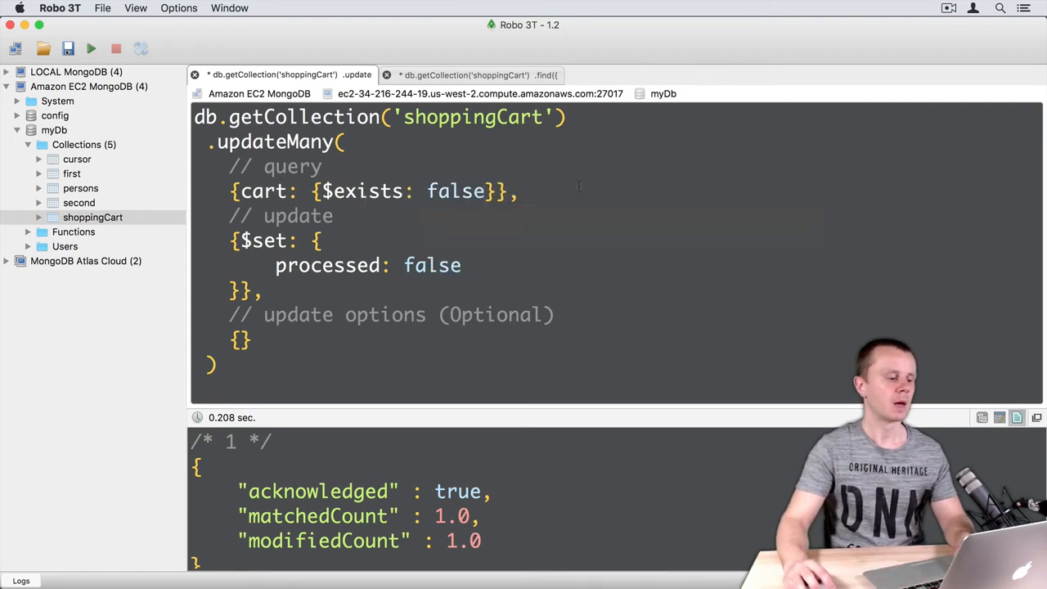
Step: Change the $set block to cart: [] and run updateMany, modifying four documents
{"action": "double_click", "coordinate": [328, 265]}
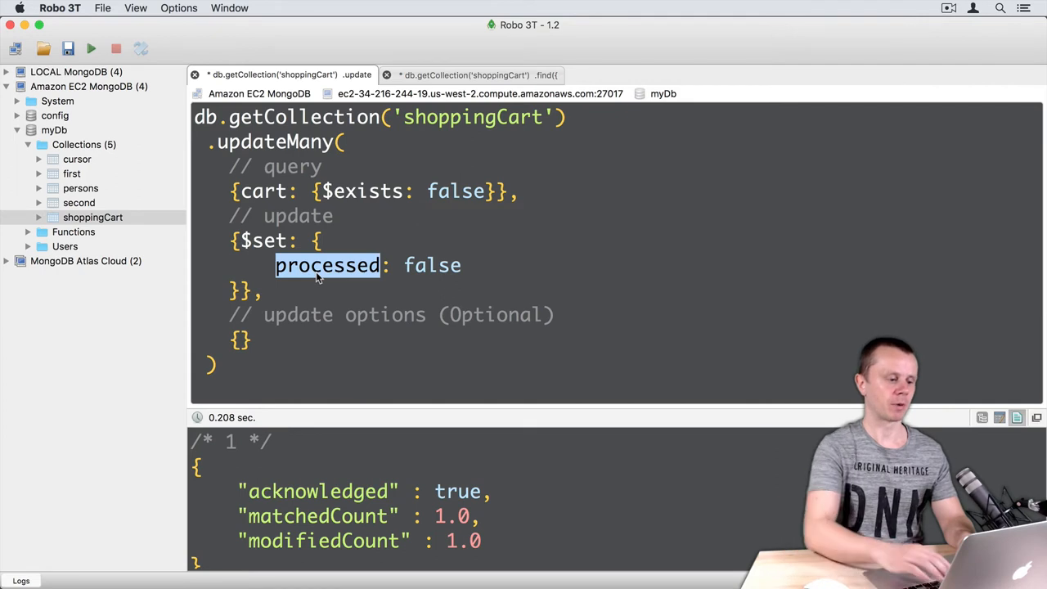
{"action": "type", "text": "cart"}
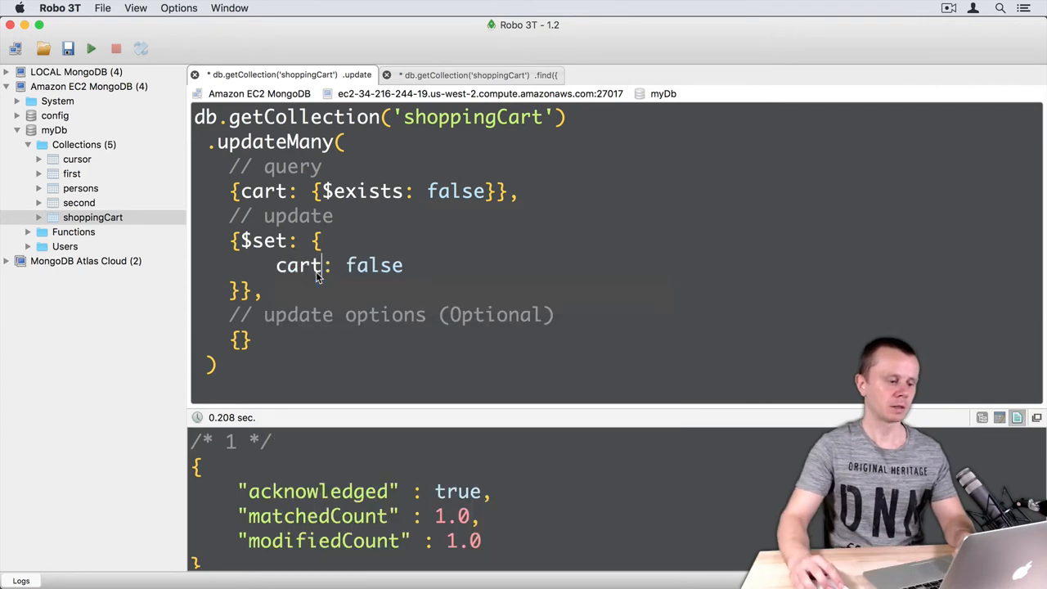
{"action": "type", "text": "[]"}
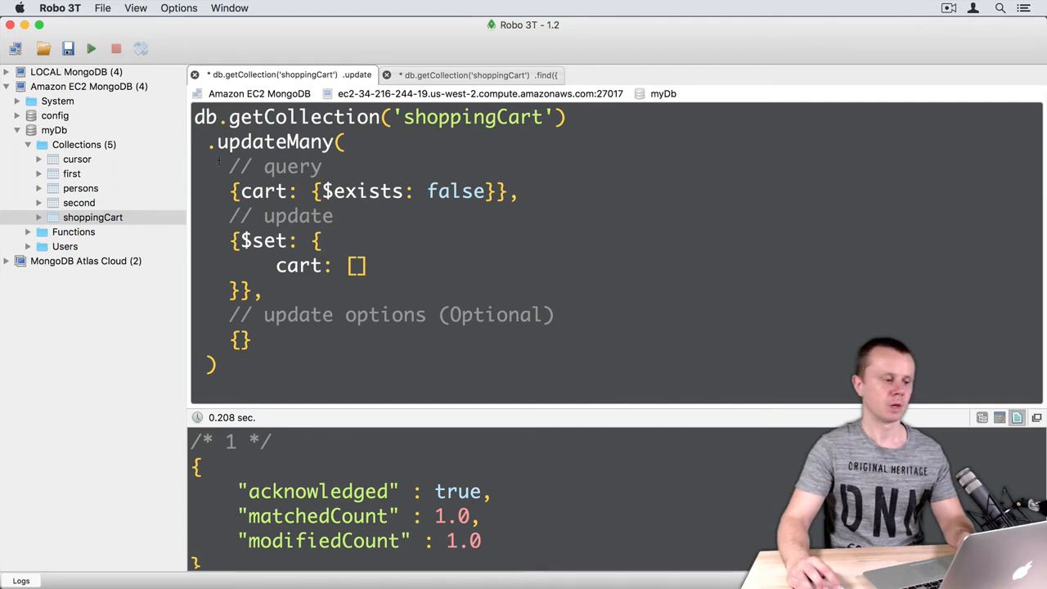
{"action": "double_click", "coordinate": [271, 141]}
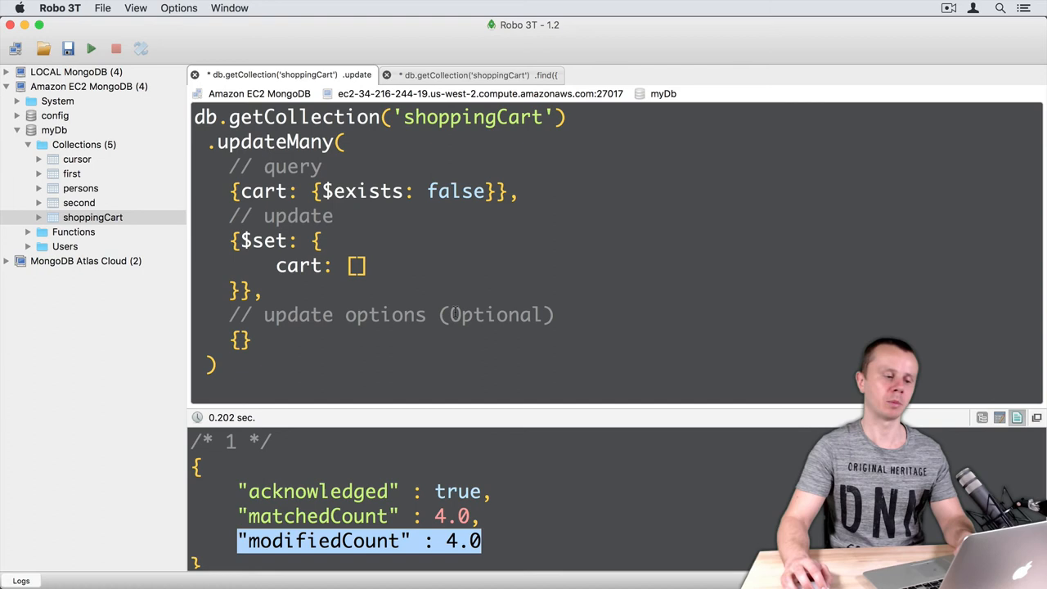
{"action": "mouse_move", "coordinate": [491, 72]}
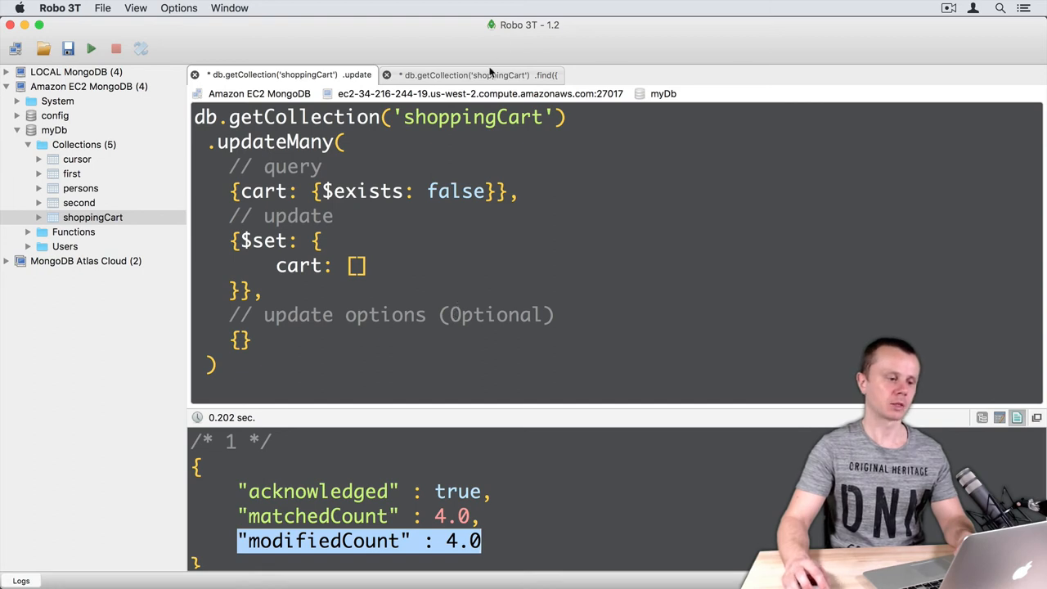
Step: Re-run find({}) on shoppingCart and scroll to see cartId 325 now has an empty cart array
{"action": "left_click", "coordinate": [475, 76]}
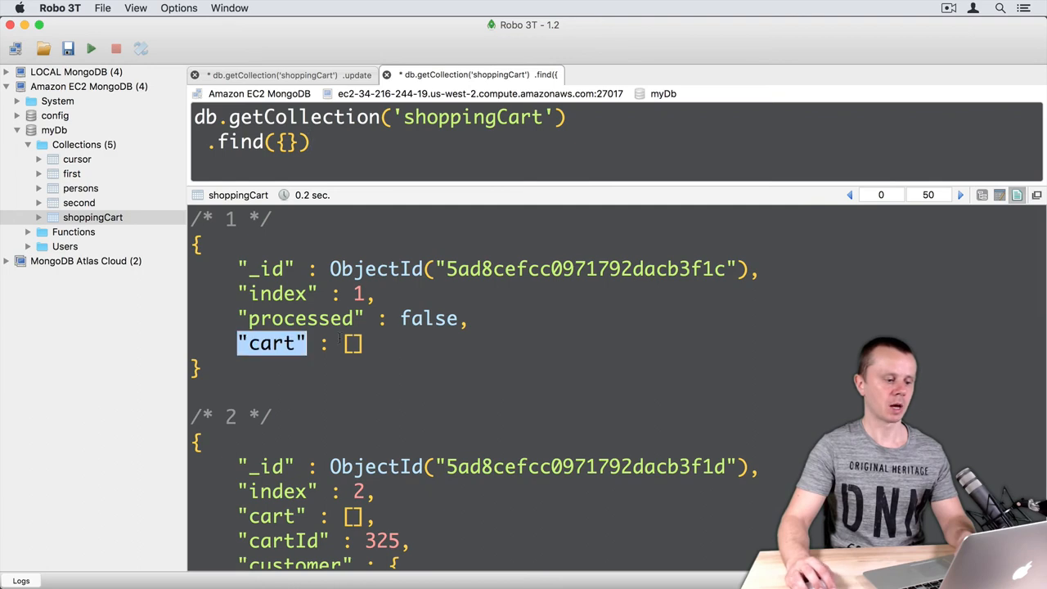
{"action": "scroll", "scroll_direction": "down", "scroll_amount": 3}
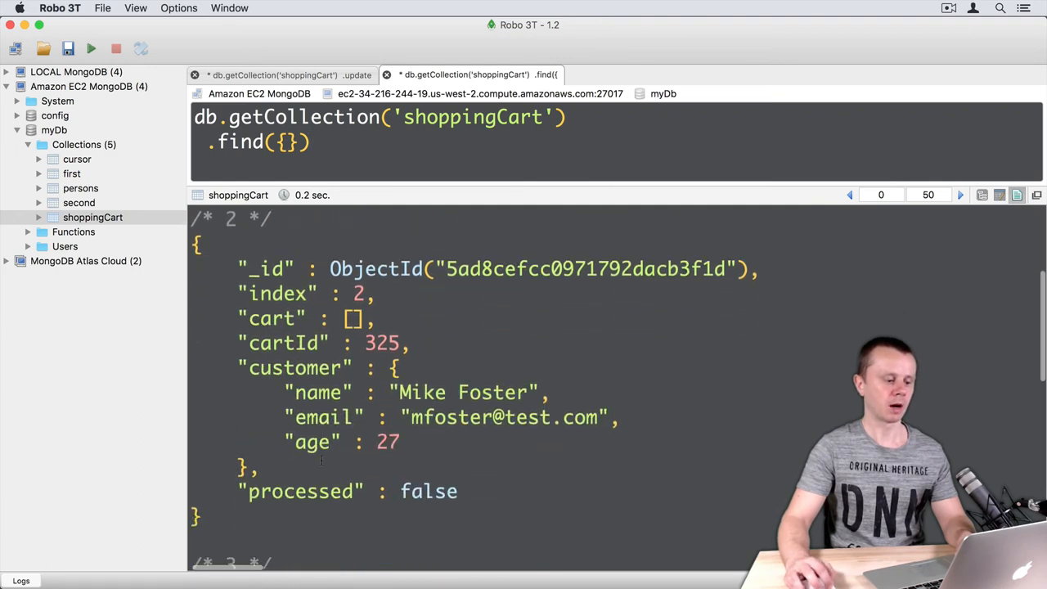